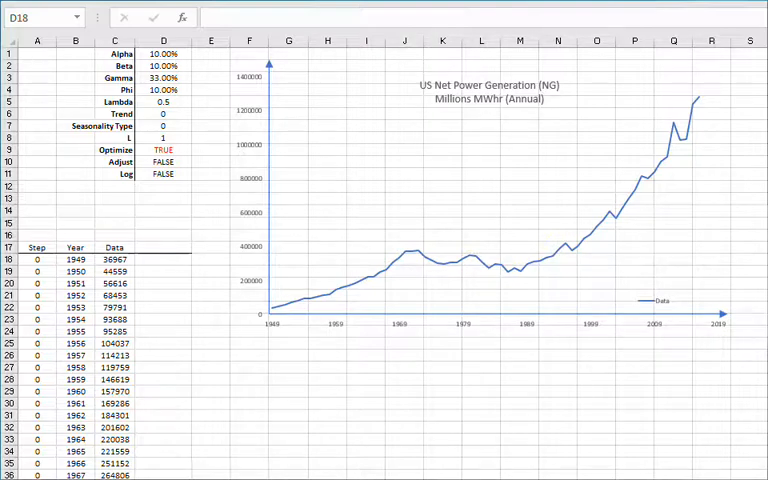
- Begin a =GESMTH( formula in D18 over $C$18:C18 and bring up its argument form
click(500, 322)
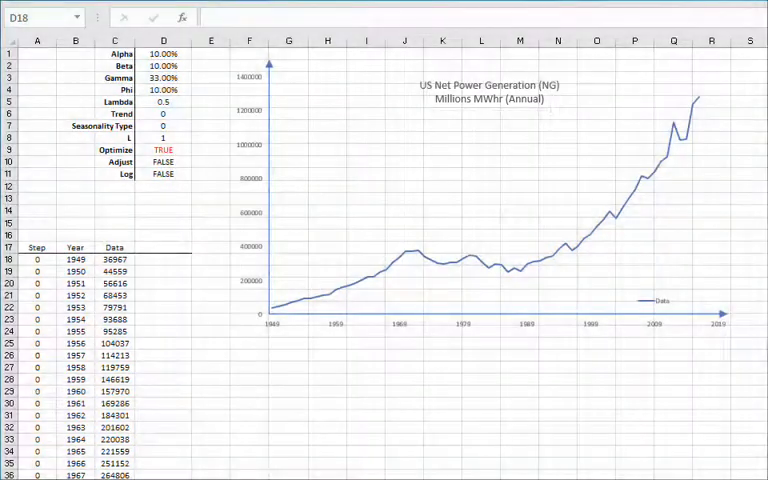
click(164, 258)
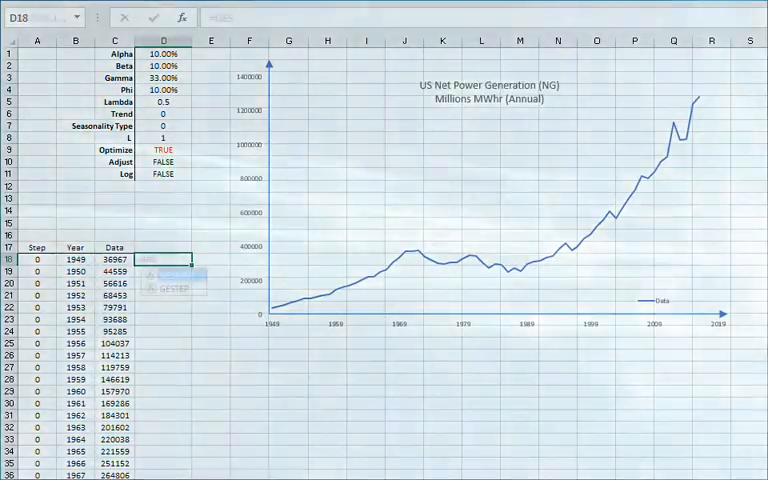
text(=GES)
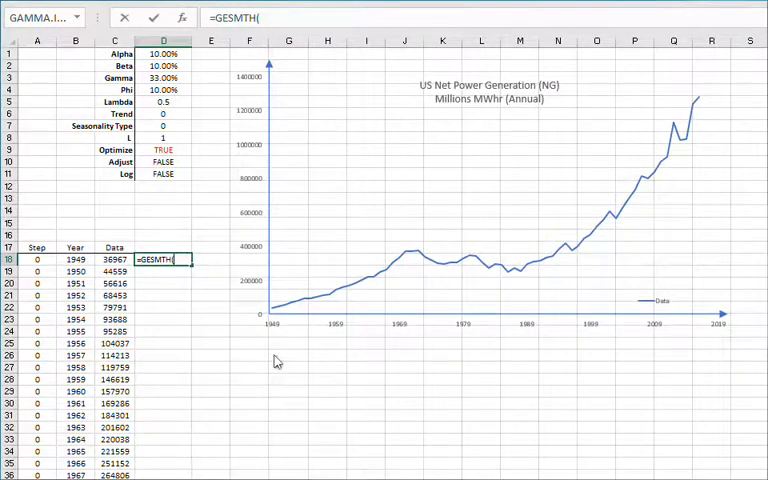
mouse_move(212, 122)
text($C$18:C18)
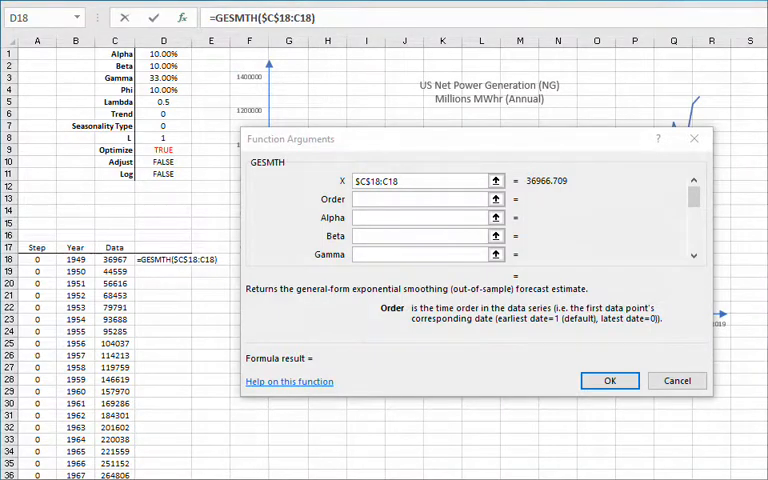
- Set Order to 1 and link Alpha to D1 and Beta to D2
click(420, 200)
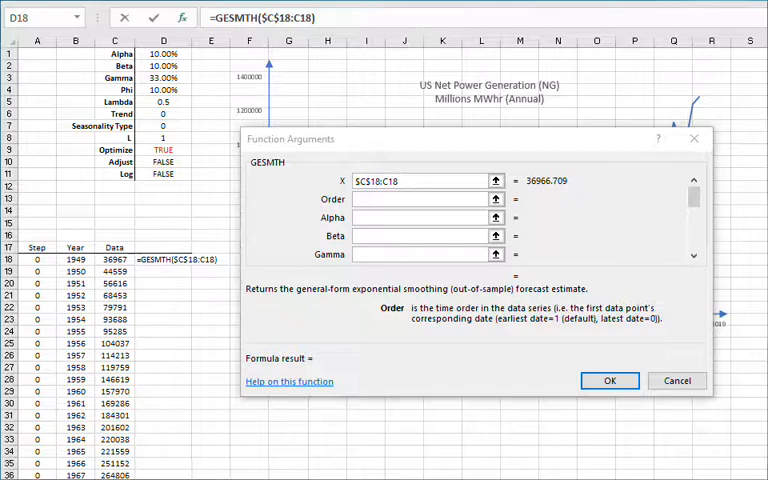
text(1)
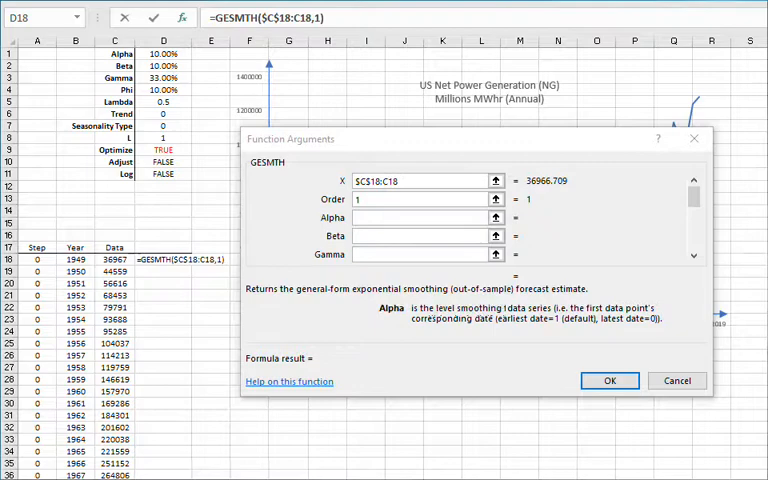
click(420, 216)
text($D$1)
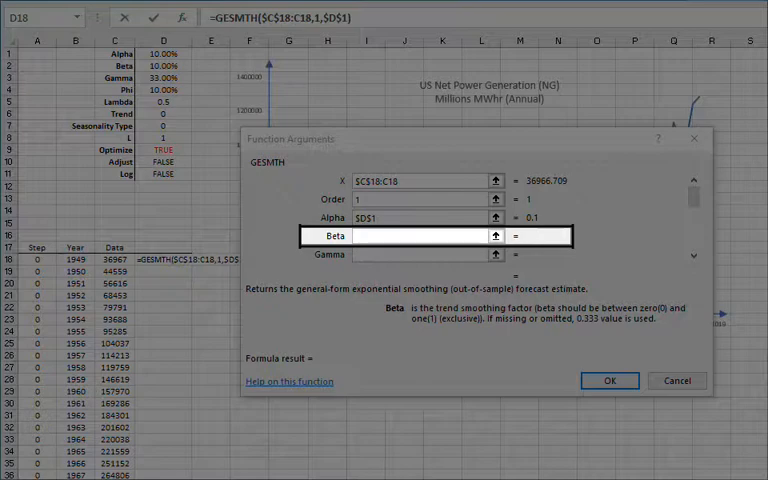
click(162, 64)
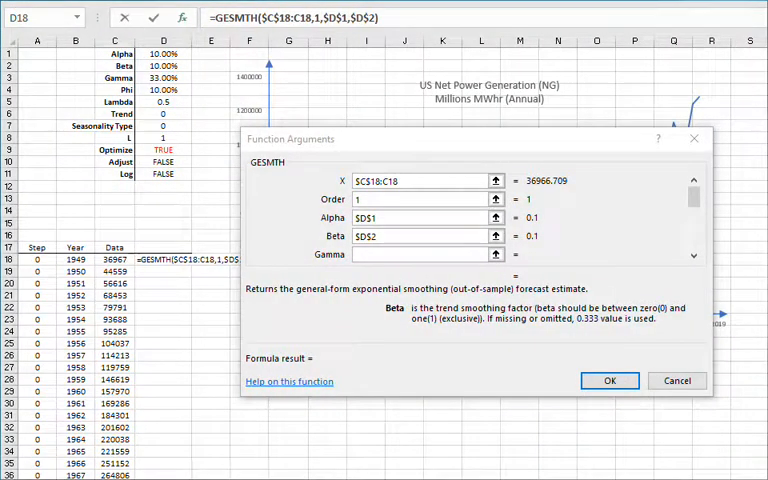
click(424, 254)
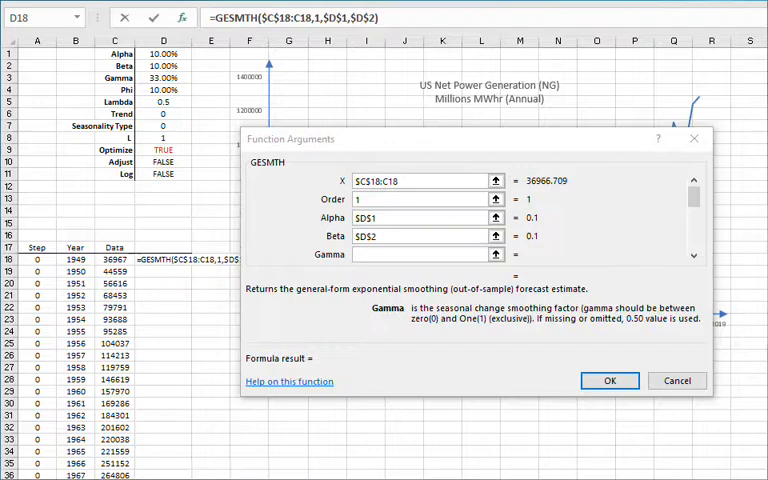
- Link Gamma, Phi, Lambda and Trend Type to parameter cells D3 through D6
click(420, 254)
text($D$3)
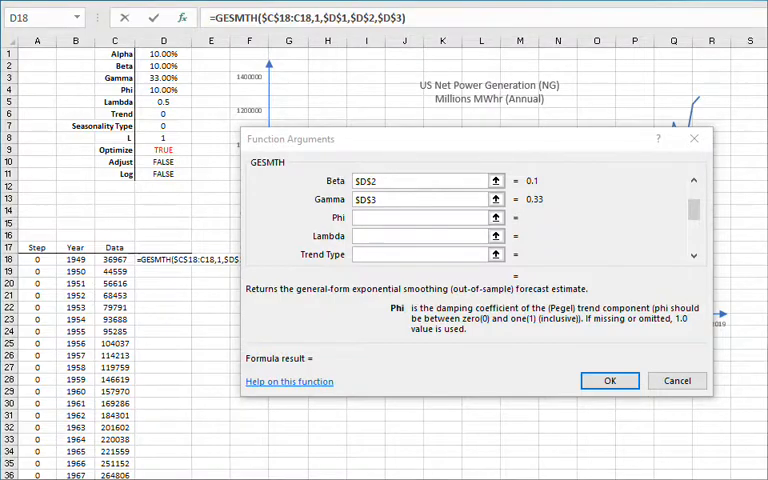
click(420, 216)
text($D$4)
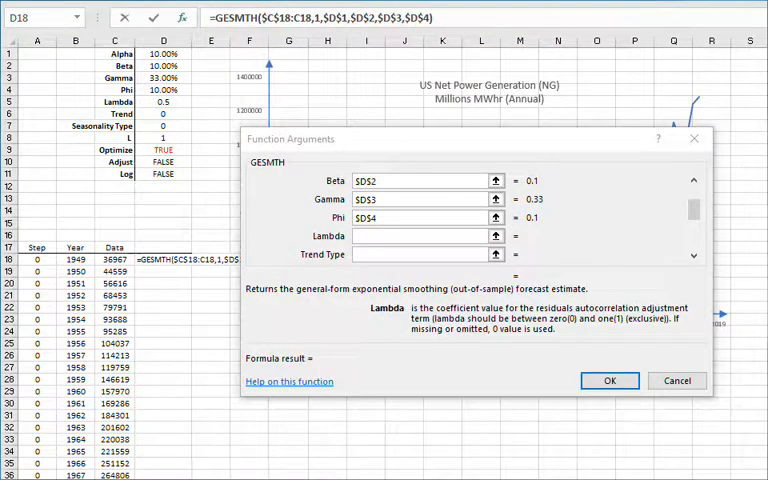
click(420, 236)
text($D$5)
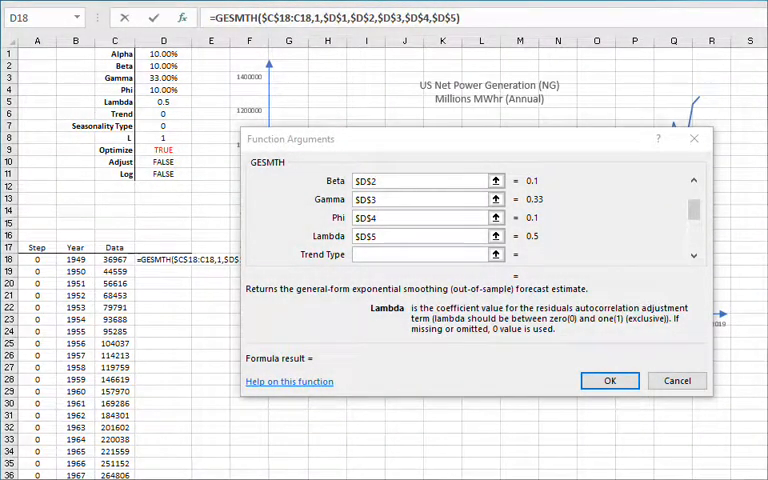
click(420, 254)
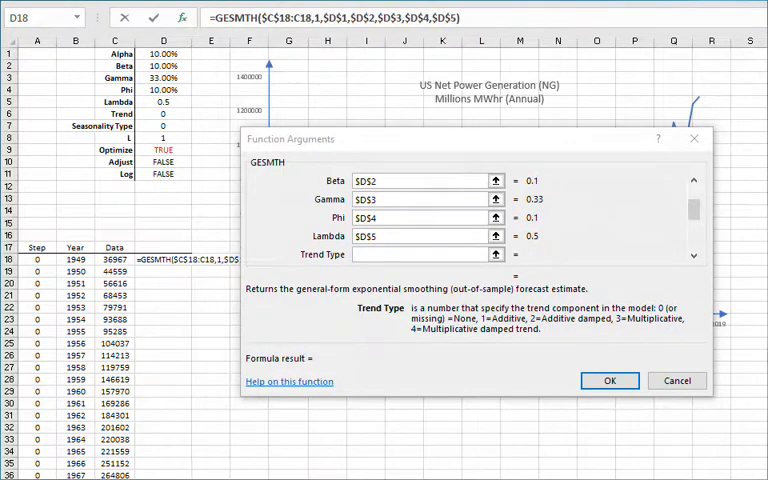
click(420, 252)
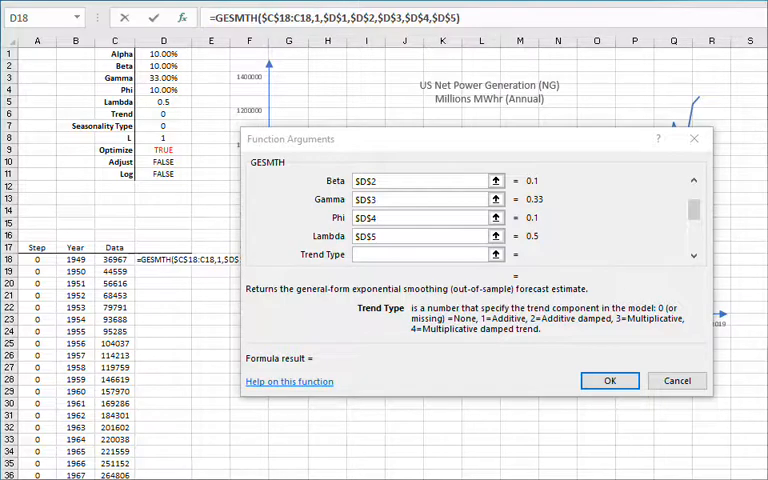
click(164, 112)
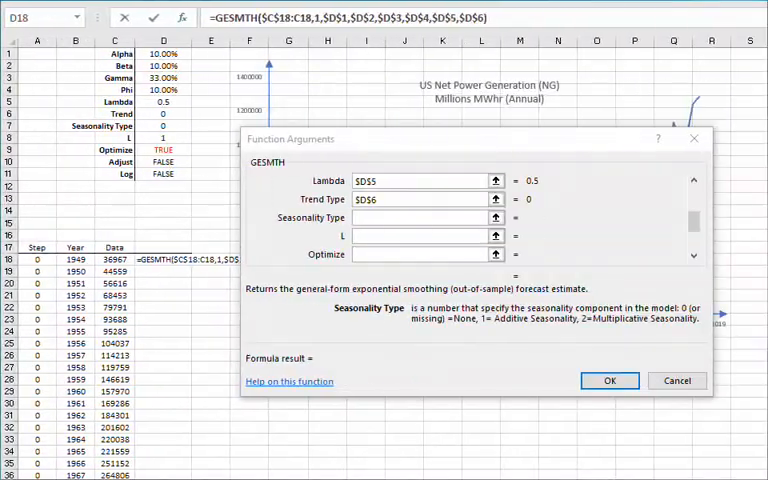
- Link Seasonality Type, season length L and Optimize to cells D7, D8 and D9
click(424, 216)
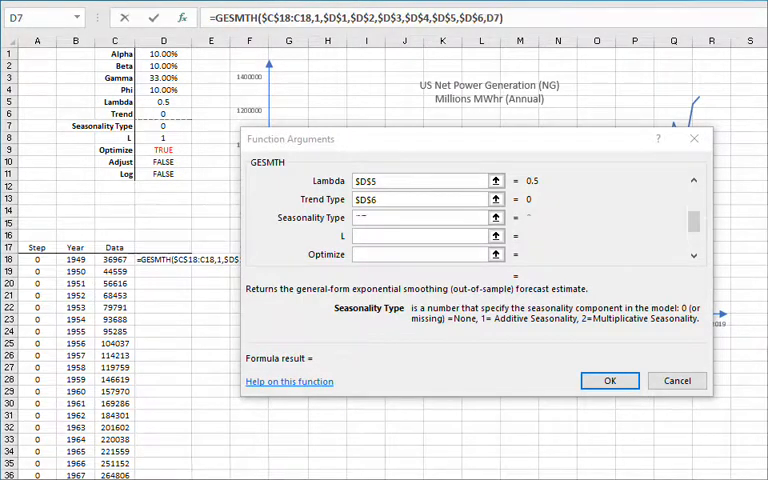
click(420, 218)
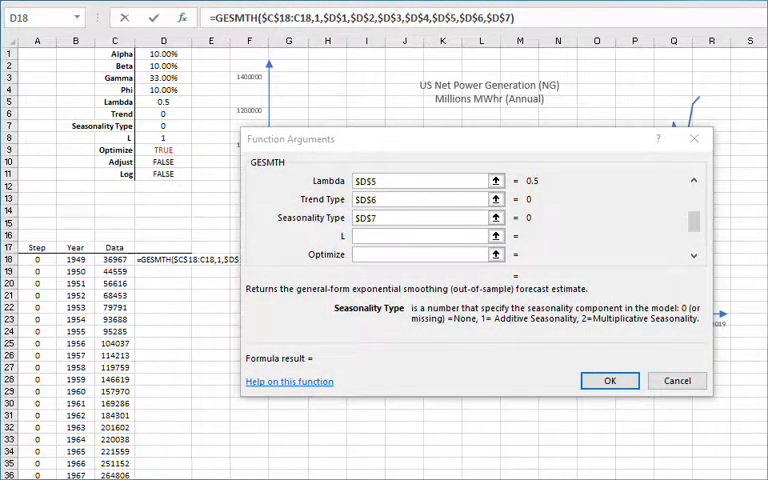
click(424, 236)
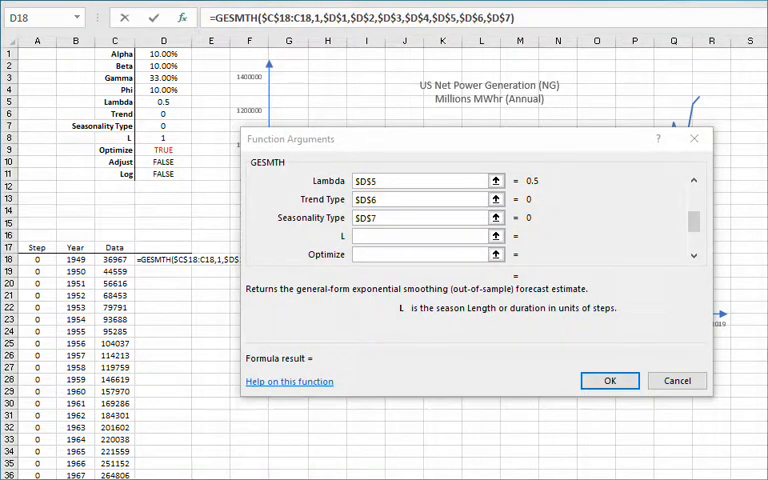
click(424, 236)
text($D$8)
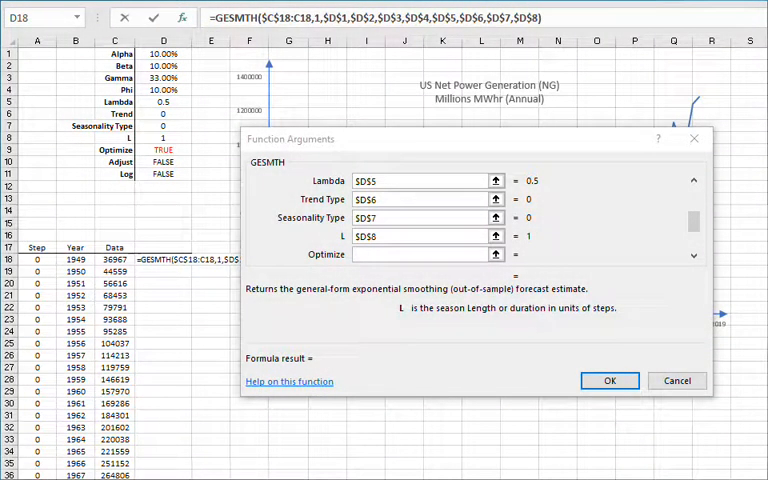
click(424, 254)
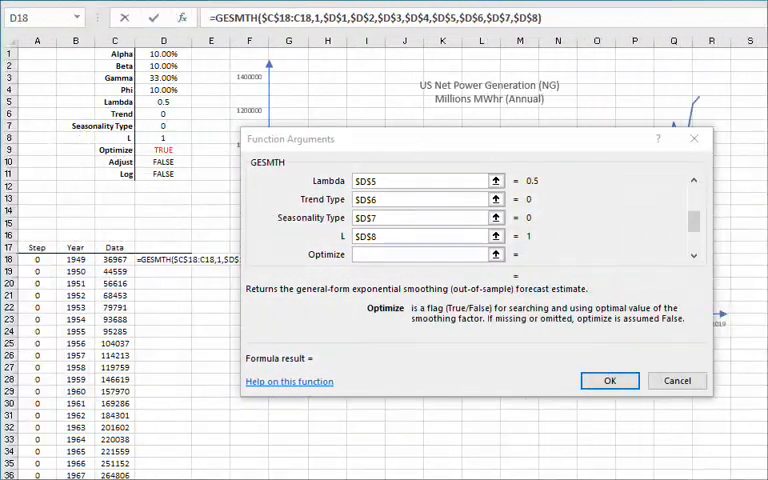
click(420, 254)
text($D$9)
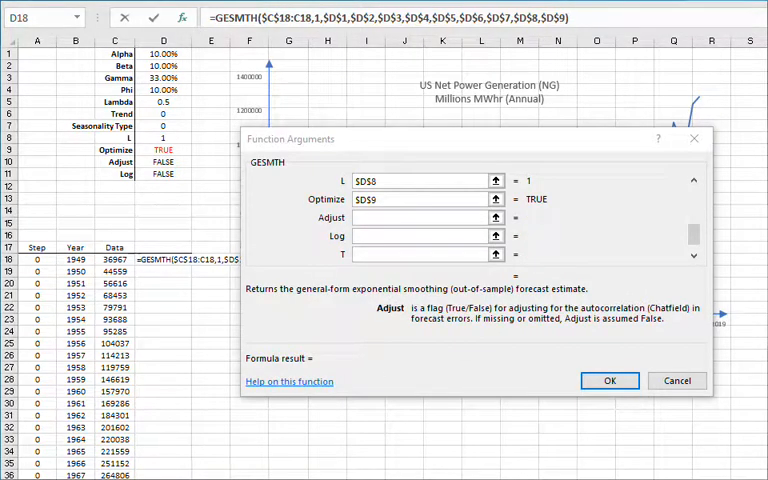
- Link Adjust to $D$10 and Log to $D$11, set horizon $A18 and return type 0, and enter the formula
click(424, 216)
text($D$10)
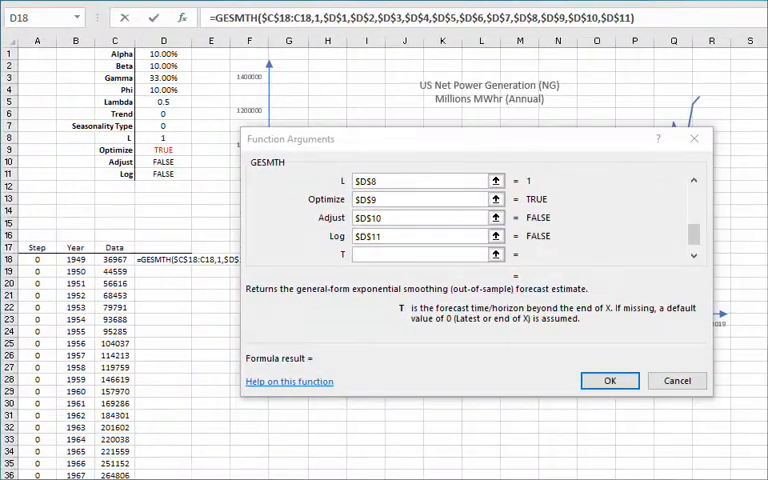
click(424, 252)
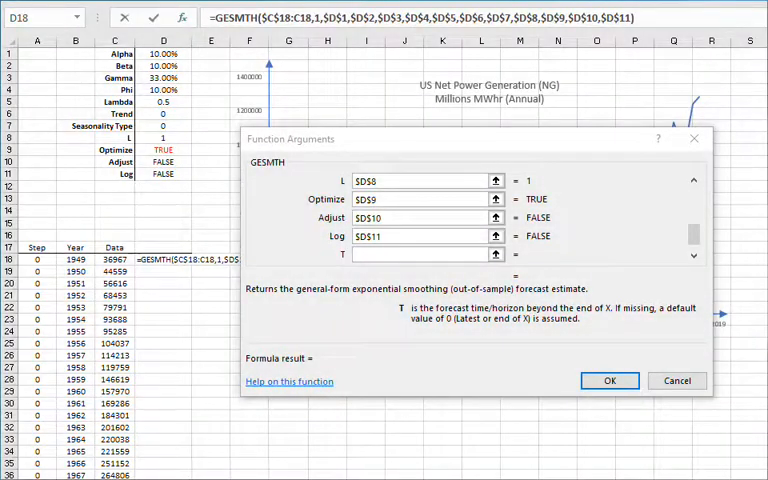
text($A18)
text(0)
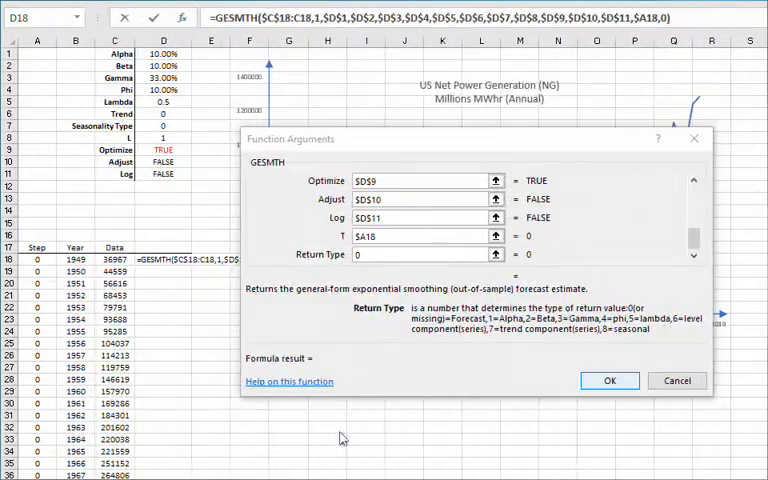
click(608, 380)
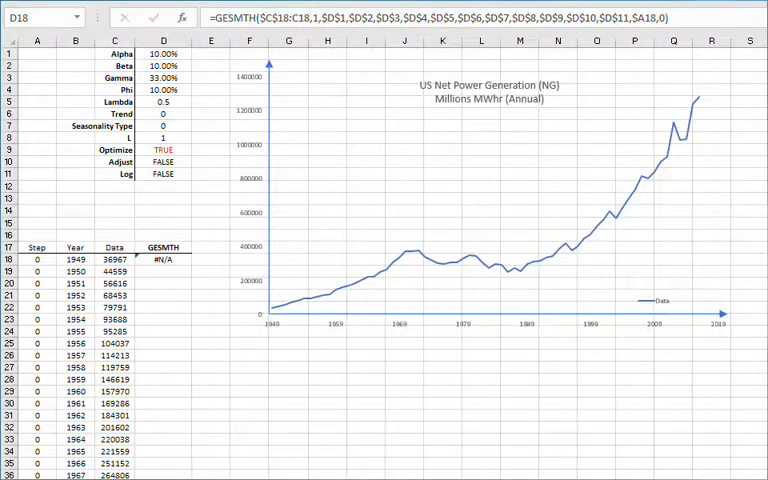
- Fill the GESMTH formula down from D18 and chart it with MSE, MASE and MAPE measures
click(164, 260)
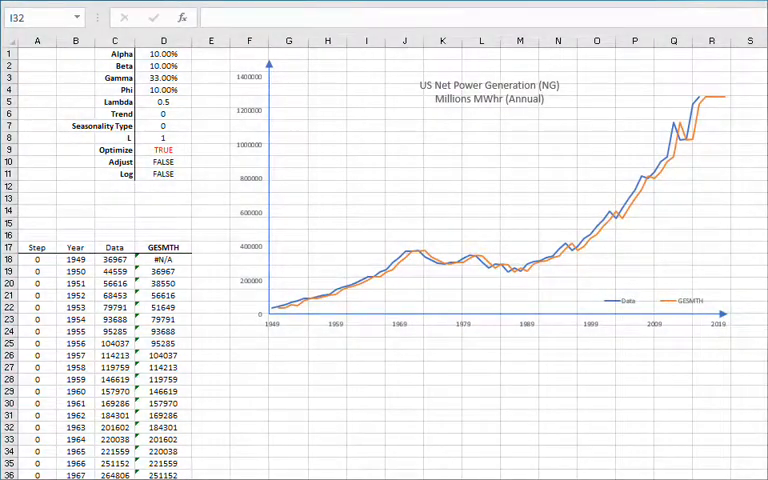
click(484, 200)
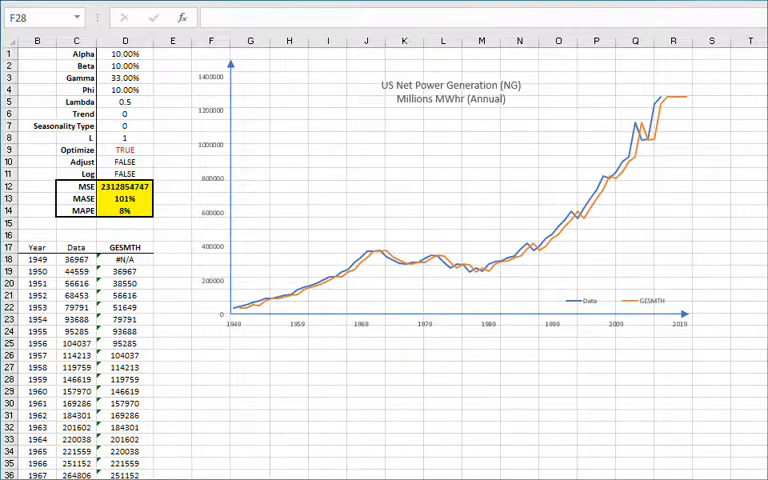
- Set the Trend type in D6 to 1, recalculating the forecast with MASE at 94%
click(76, 186)
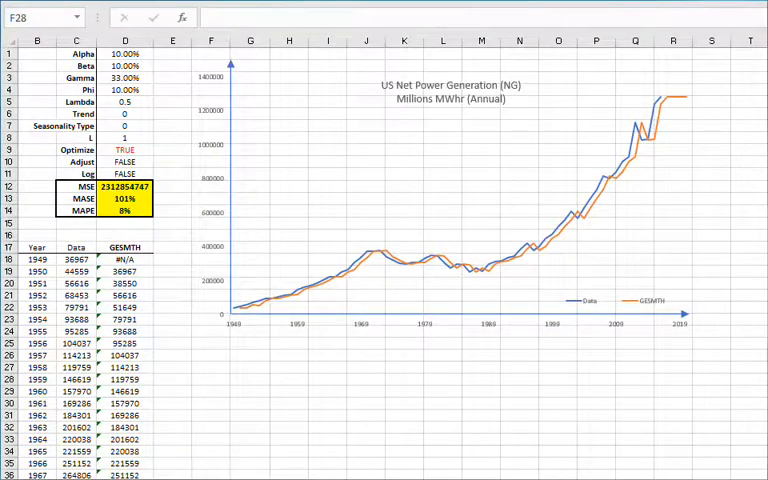
click(124, 112)
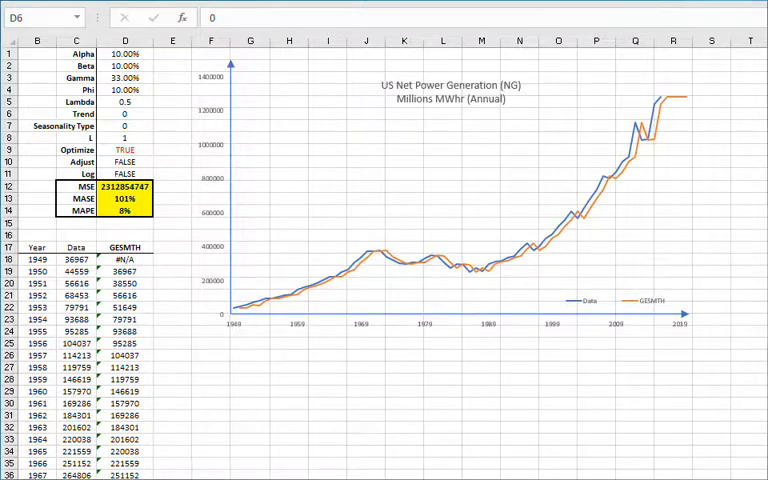
click(124, 112)
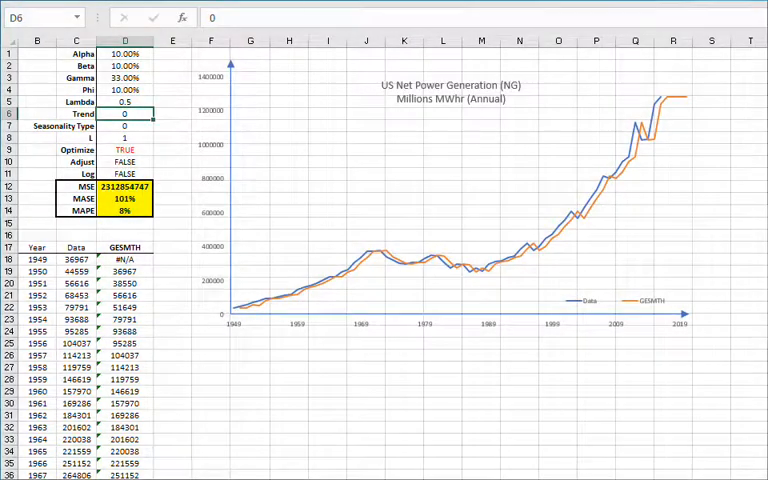
text(1)
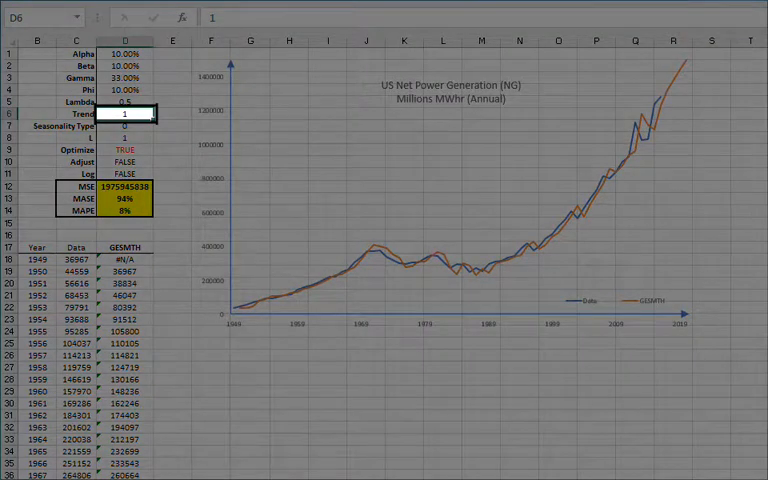
- Set the Trend type in D6 to 2, giving MASE 93% and MAPE 7%
text(2)
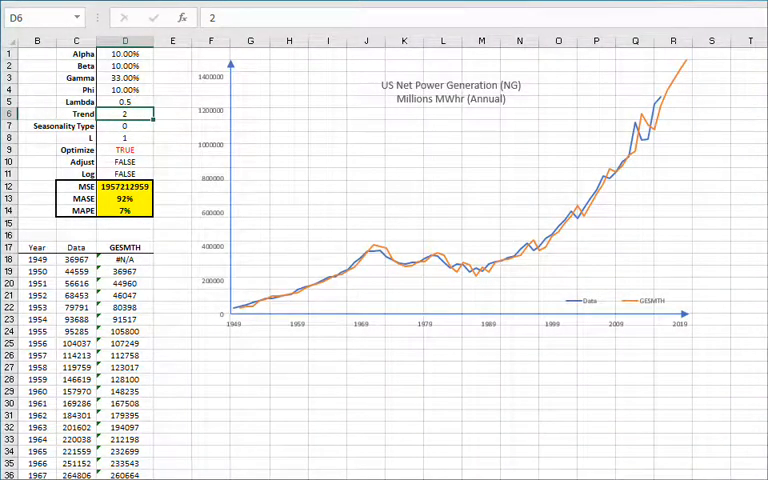
- Test Trend type 3, then set it to 4 for MASE 89% and MAPE 8%
text(3)
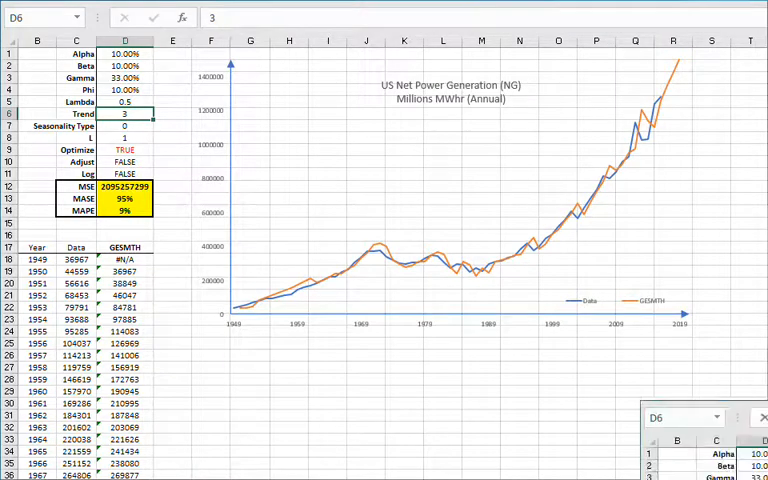
text(4)
click(124, 162)
text(TRUE)
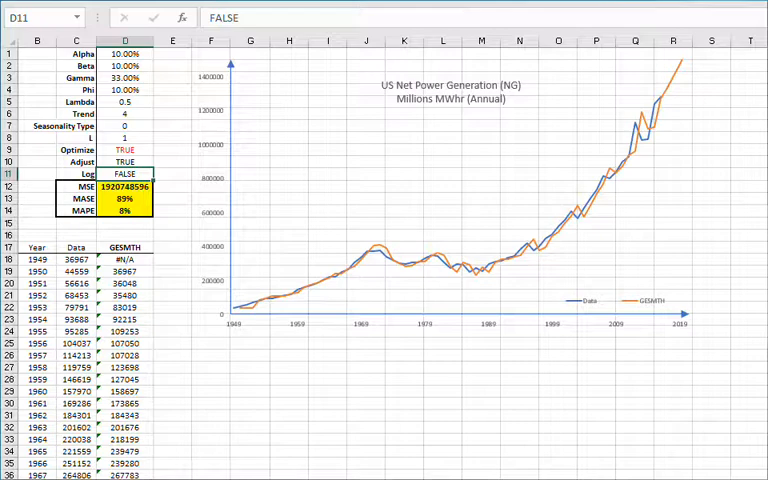
- Set Log in D11 to True so the forecast runs on log-transformed data
click(124, 162)
text(FALSE)
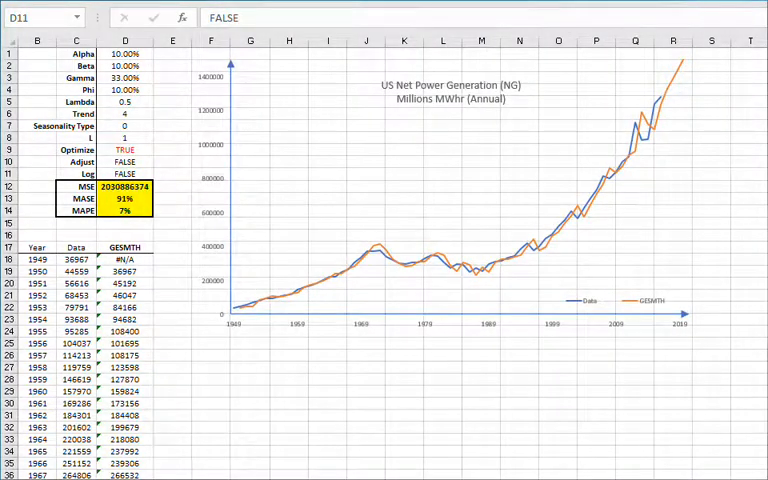
click(124, 112)
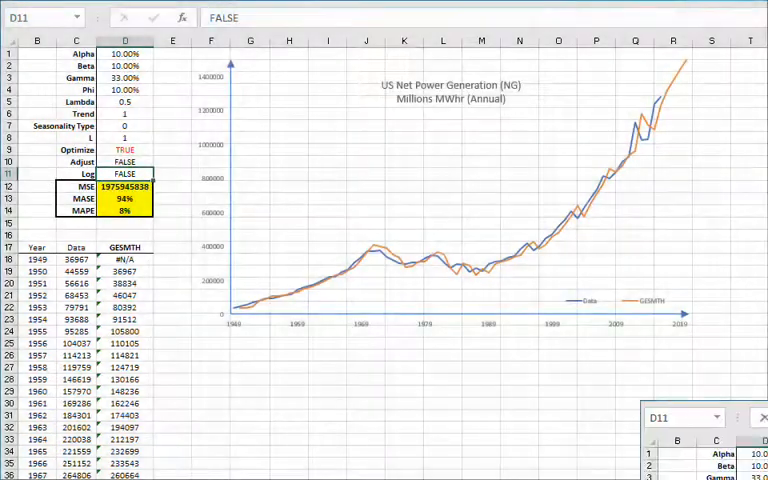
text(True)
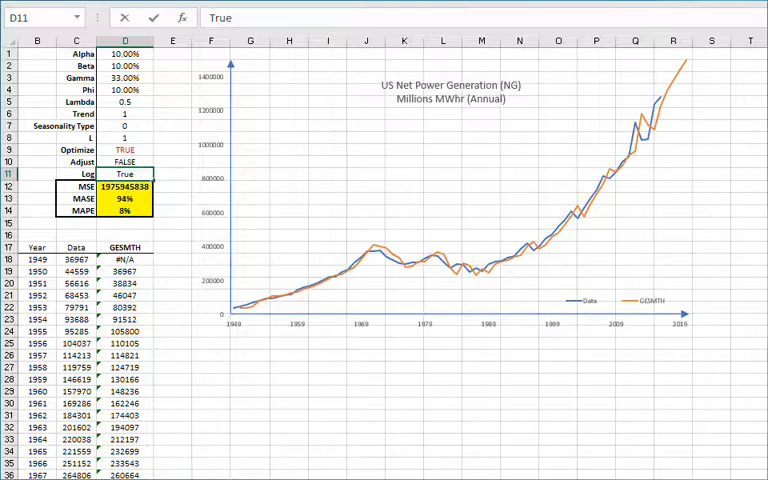
click(124, 186)
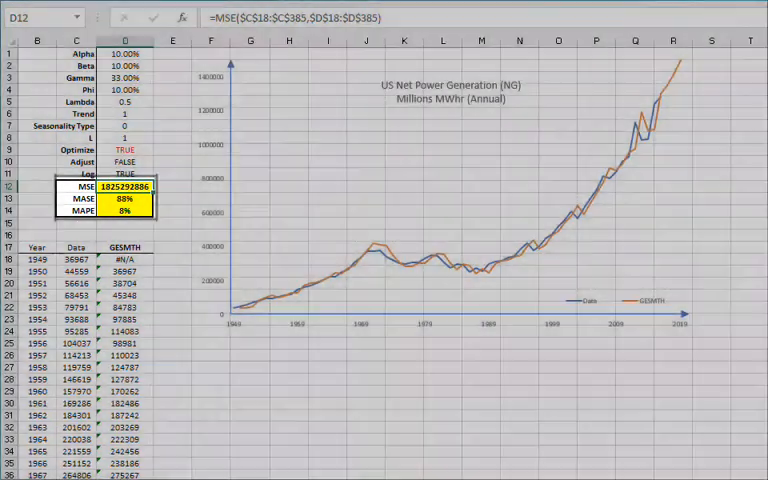
- Retest Trend type 4 with Log TRUE, giving MASE 67% and MAPE 1%
click(124, 112)
text(2)
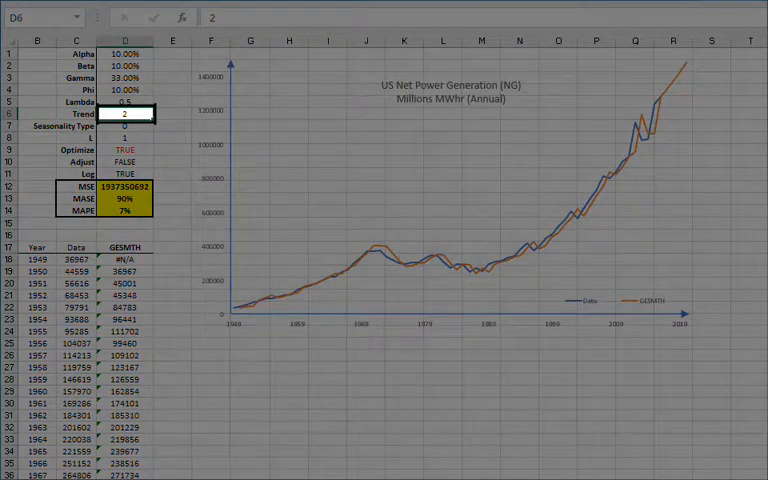
text(4)
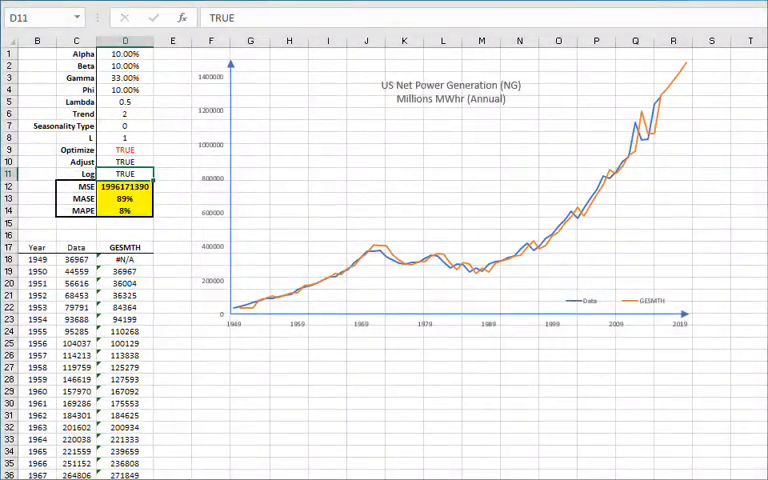
click(124, 162)
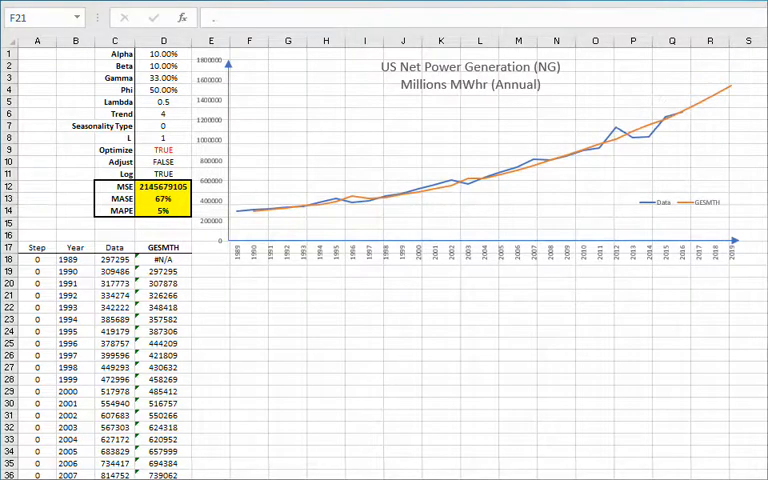
click(164, 112)
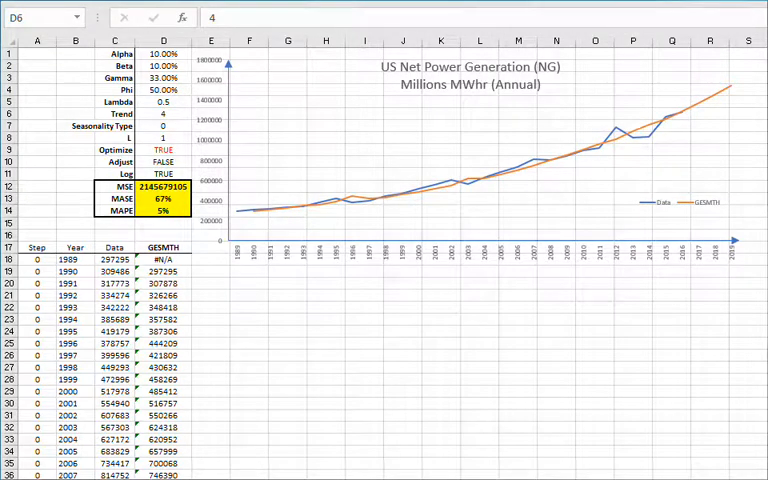